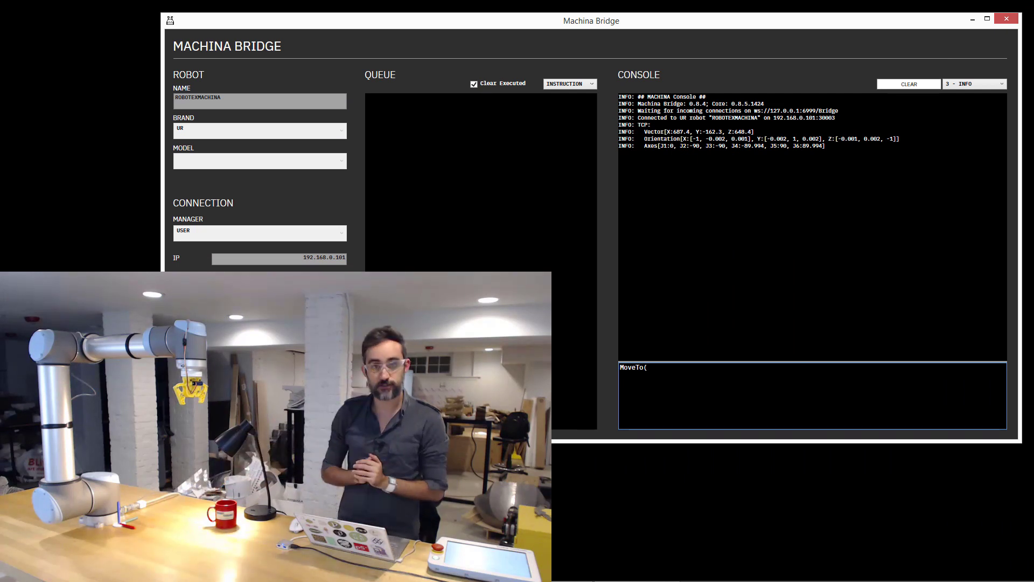
Enter MoveTo(600, 200, 400) and SpeedTo(100) in the Bridge console.
text(66)
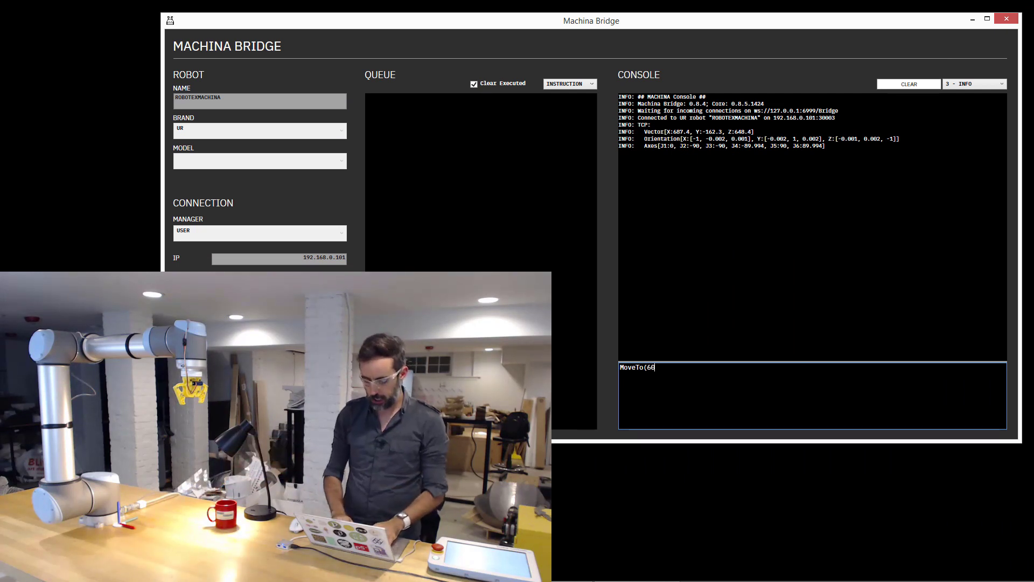
text(00, 200)
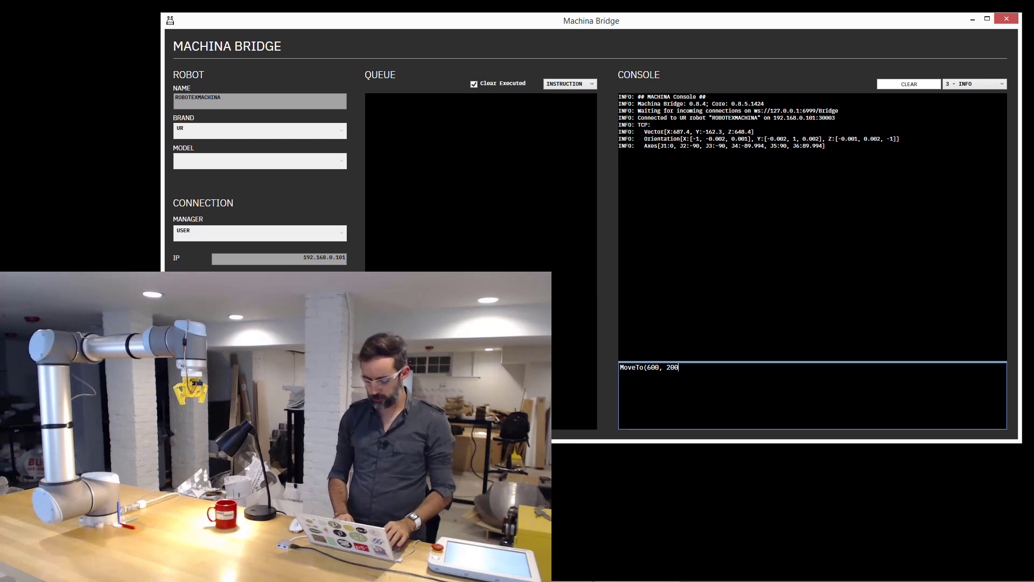
text(, 400)
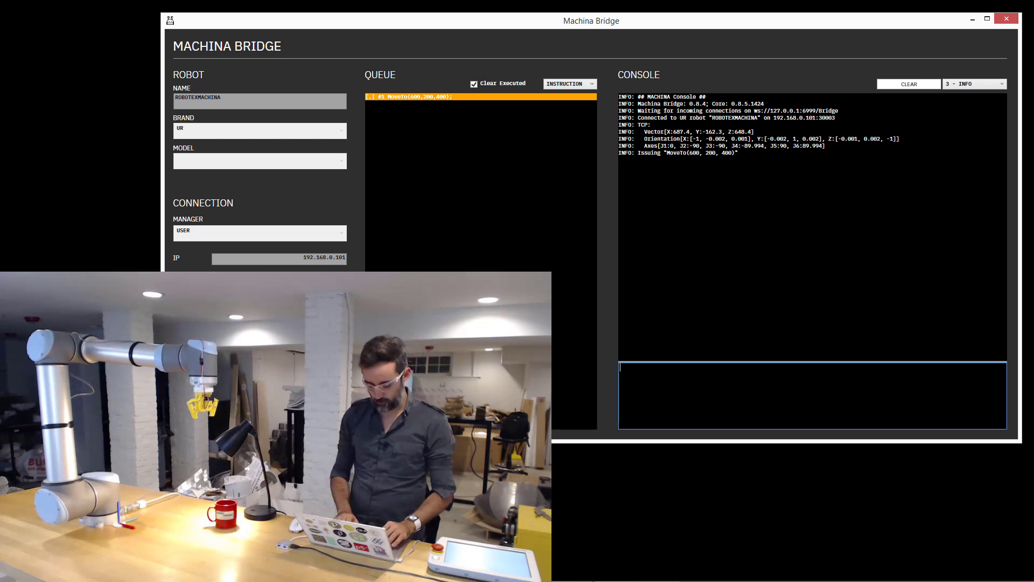
text(SpeedTo()
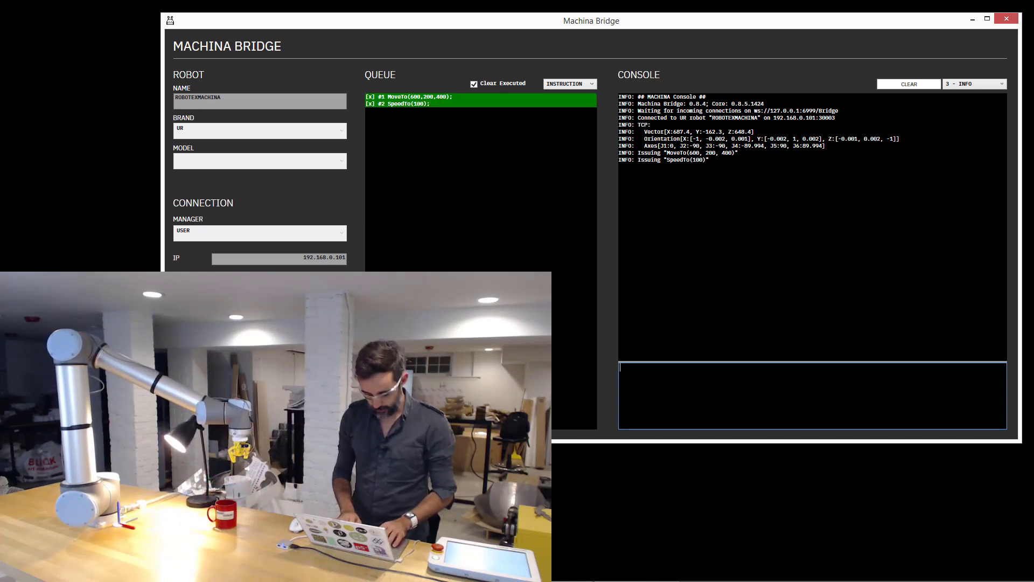
Enter Rotate(0,1,0,-90) and WriteDigital(0, true) in the Bridge console.
text(Rotate(0,1,)
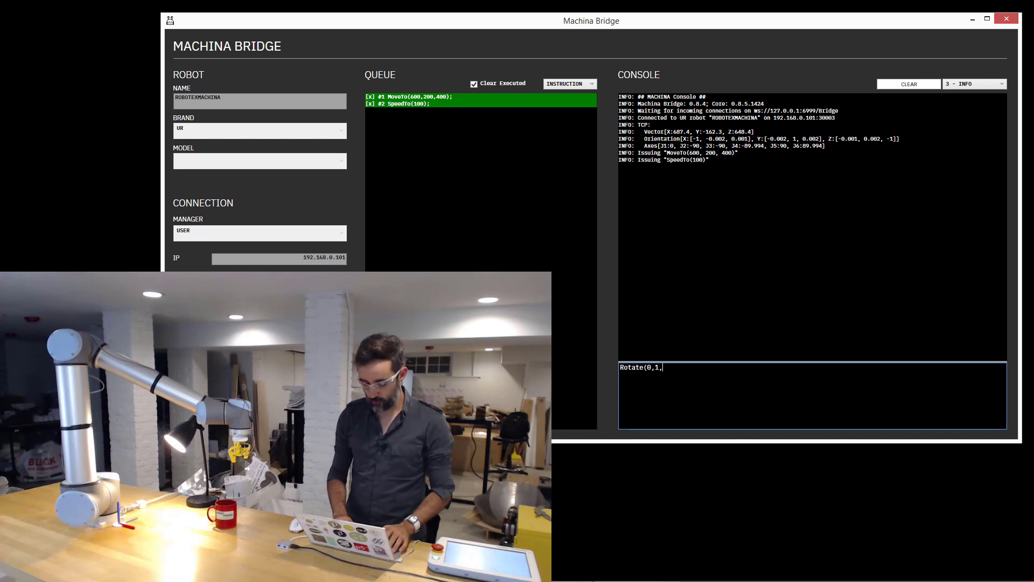
text(0,)
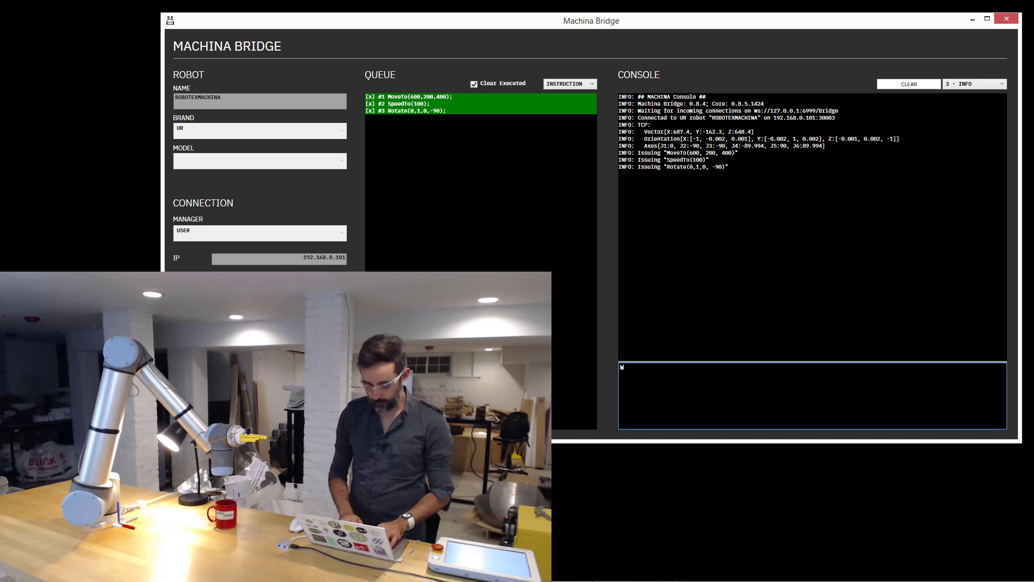
text(riteDigital)
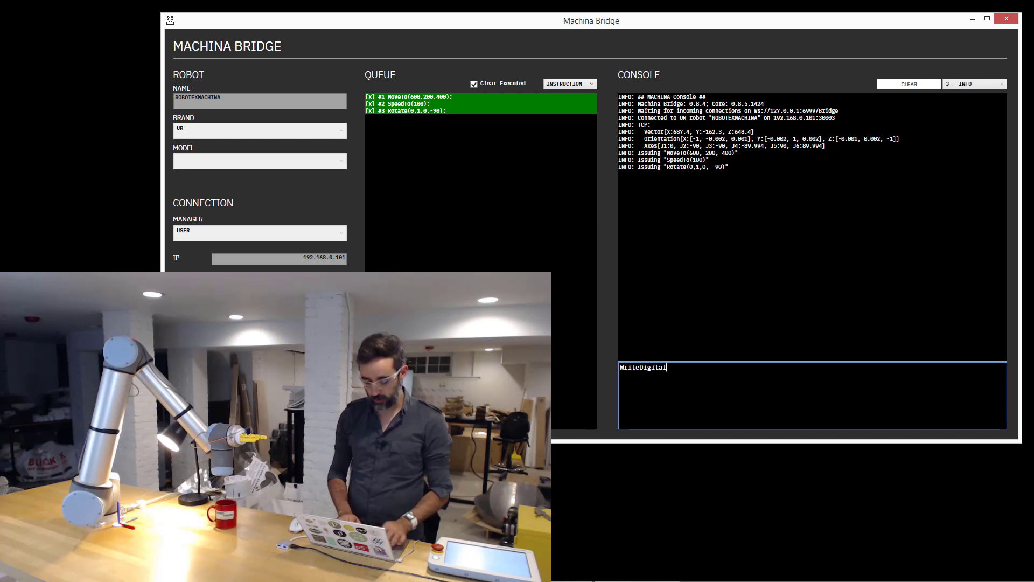
text((0,)
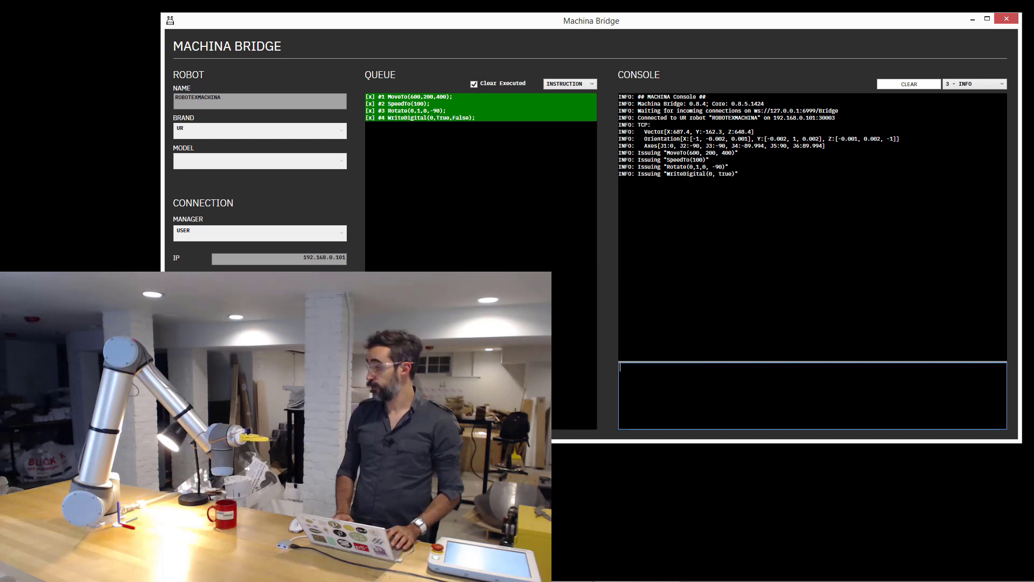
Raise the robot 300 along Z with Move(0, 0, 300).
text(M)
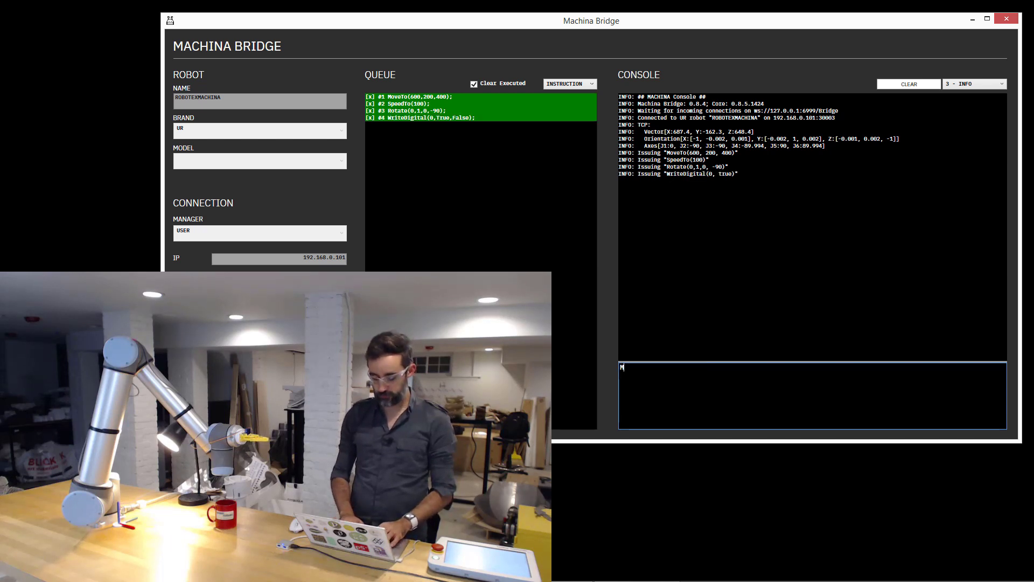
text(Move(0, 0,)
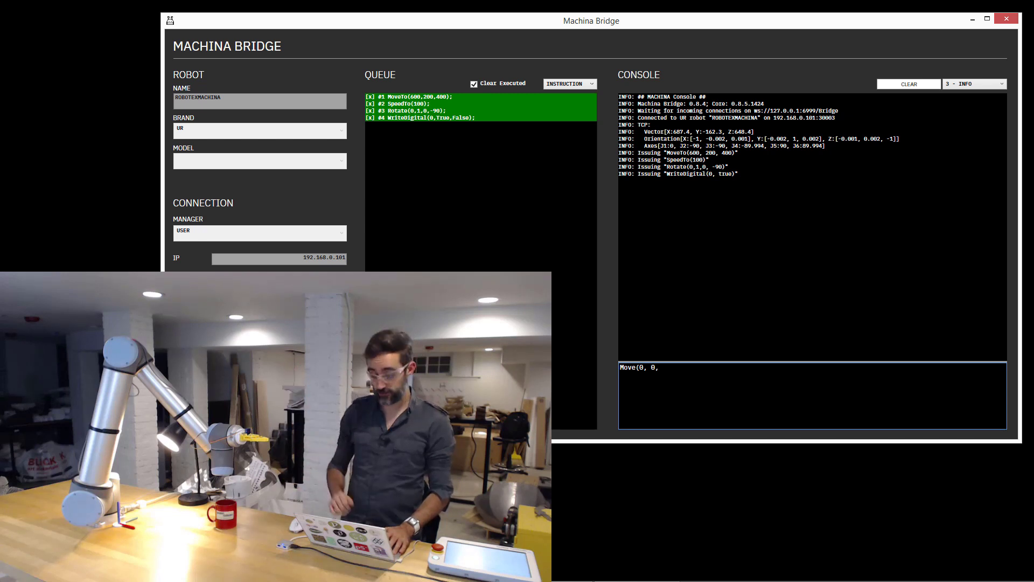
text(3)
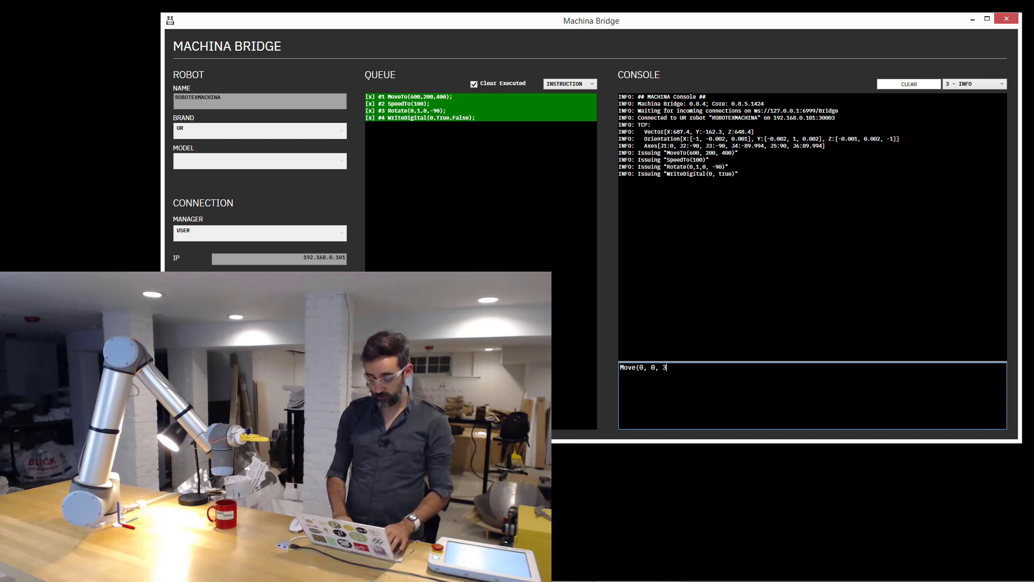
text(00);)
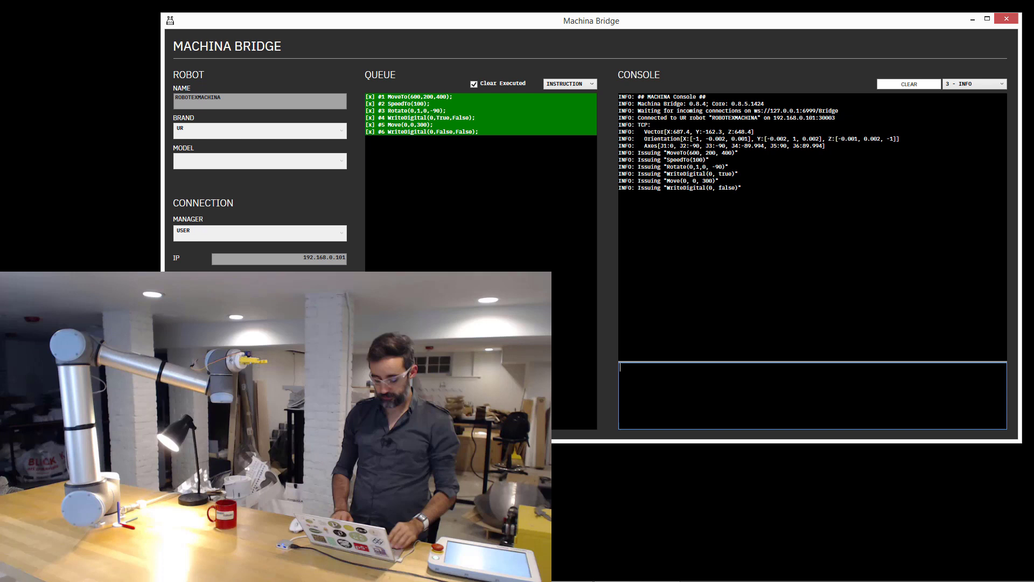
Enter an AxesTo joint command in the Bridge console.
text(AxesTo()
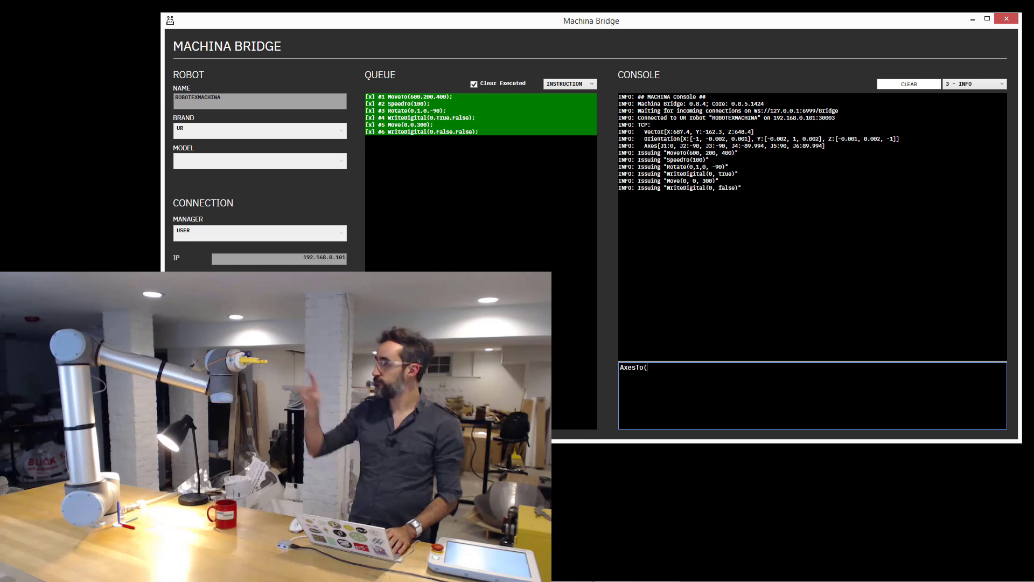
text(0,)
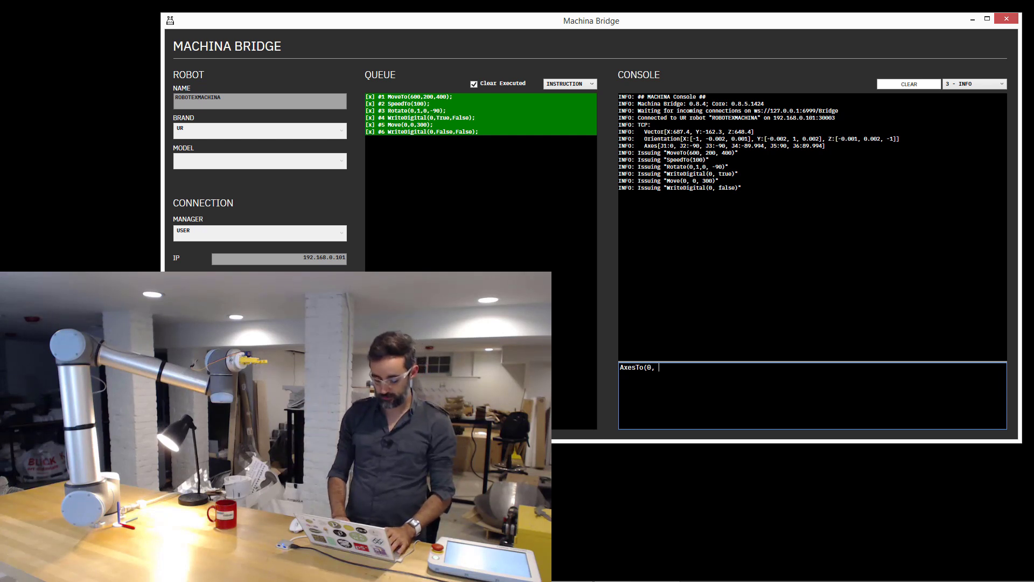
text(=9)
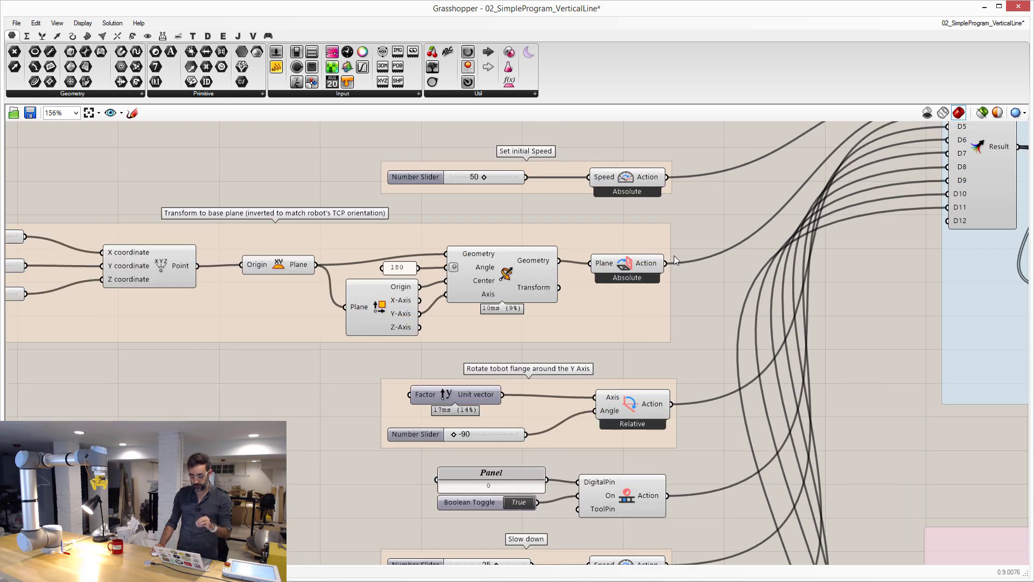
Scroll down past the slow-down, move, wait and output-off actions to the Send to Bridge group.
scroll(down, 3)
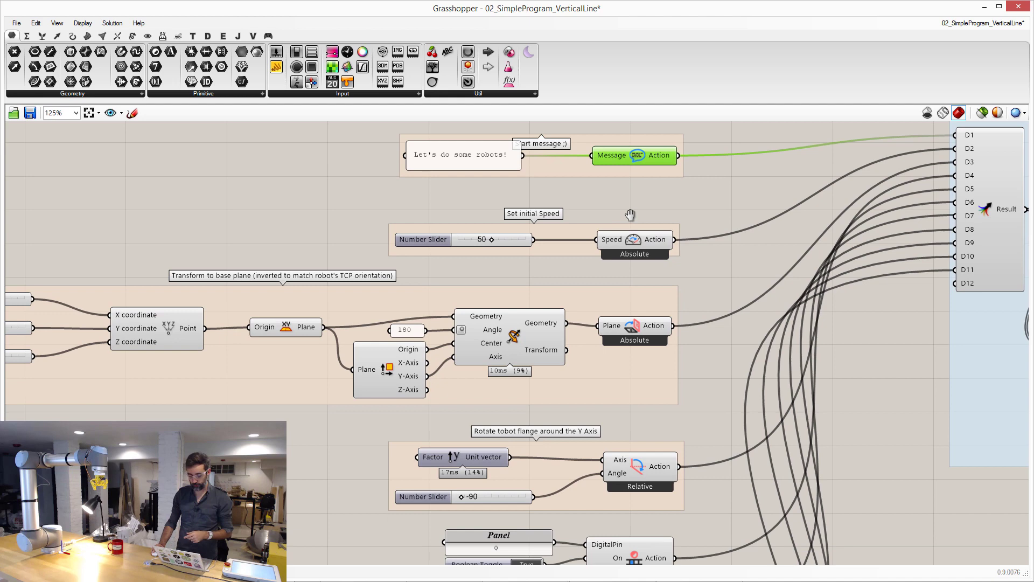
scroll(down, 3)
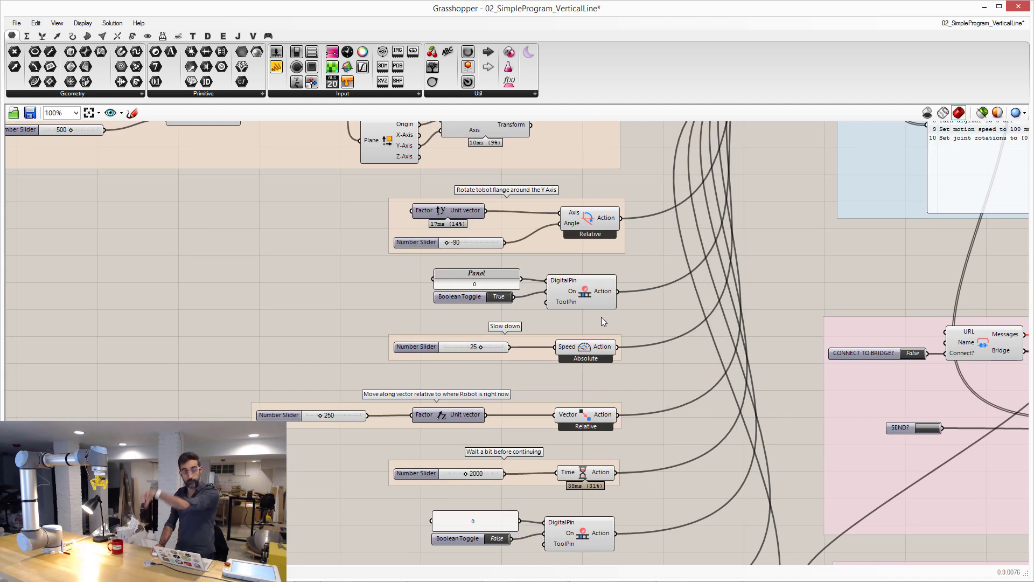
scroll(down, 3)
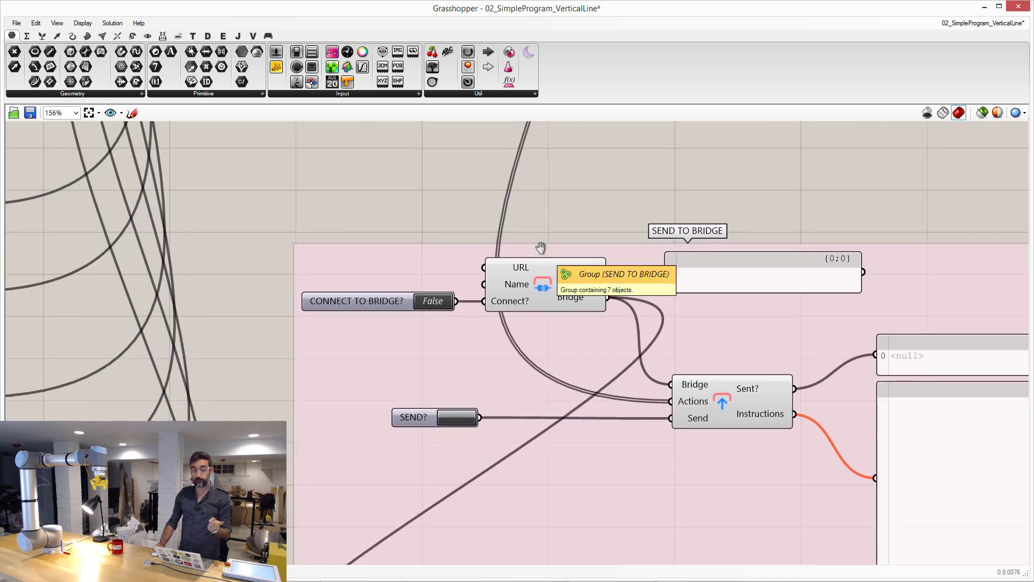
Set CONNECT TO BRIDGE? to True, trigger SEND?, and view the queued instructions in Bridge.
click(432, 300)
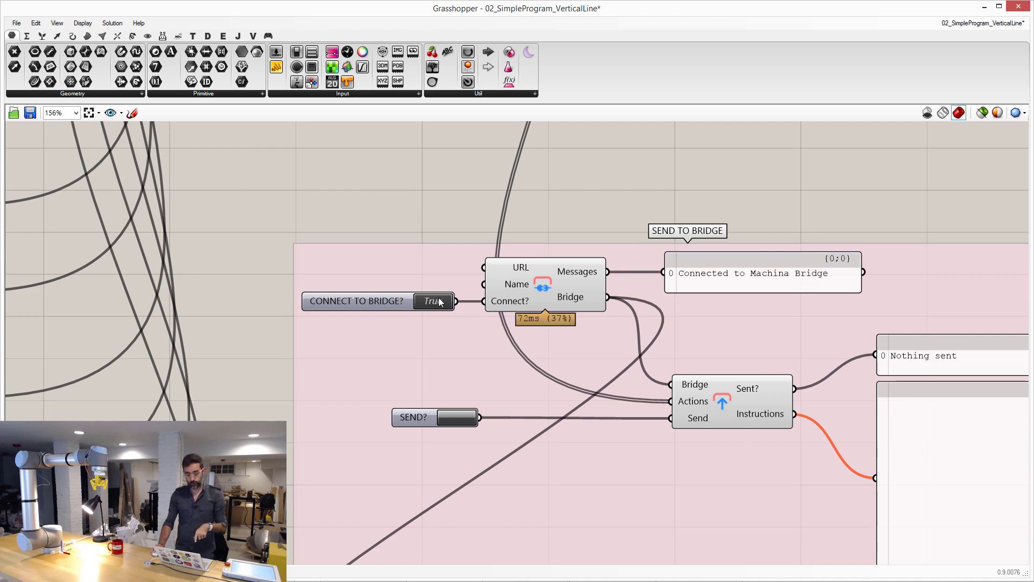
click(453, 417)
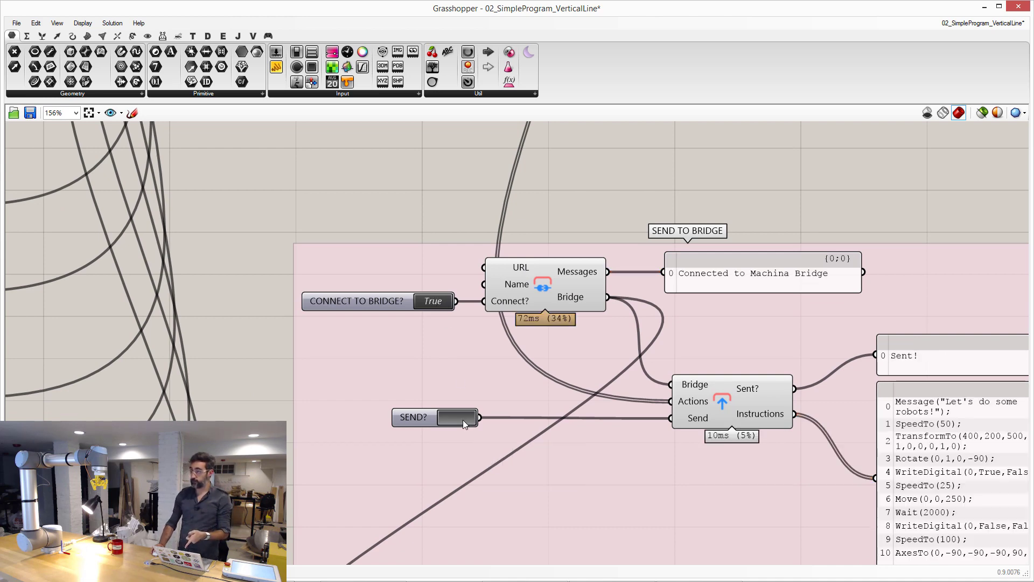
click(460, 417)
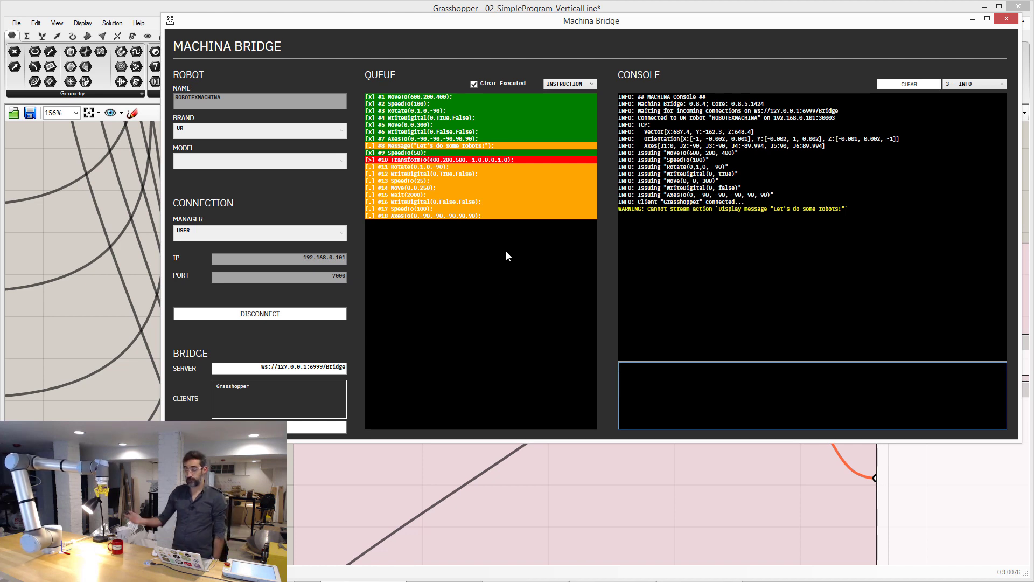
mouse_move(461, 194)
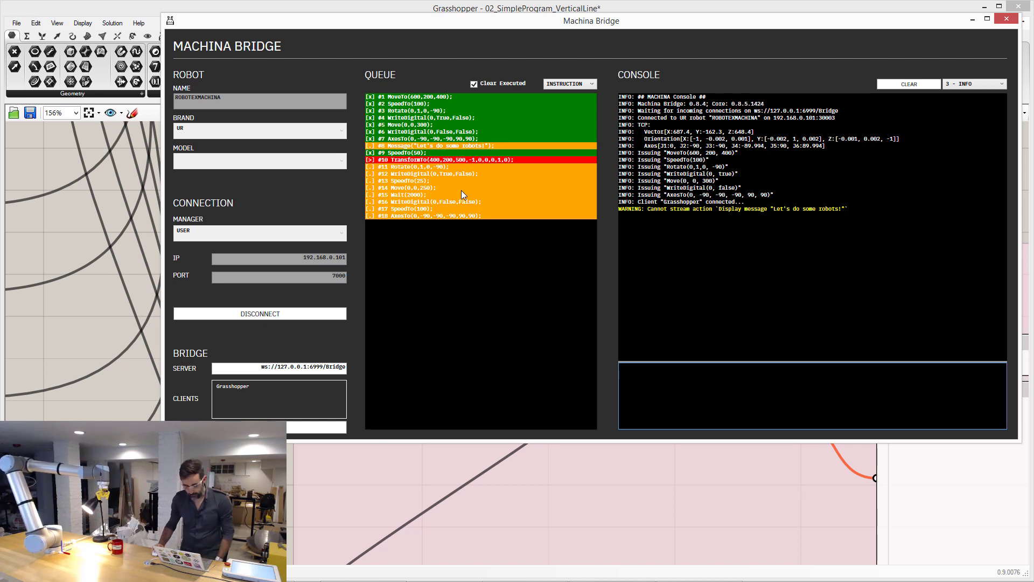